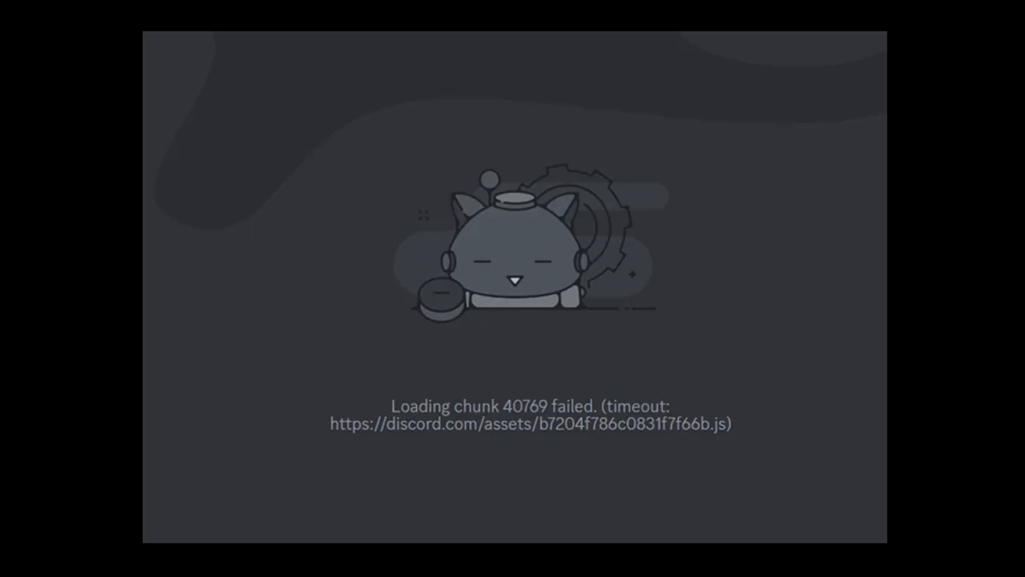
pyautogui.moveTo(678, 379)
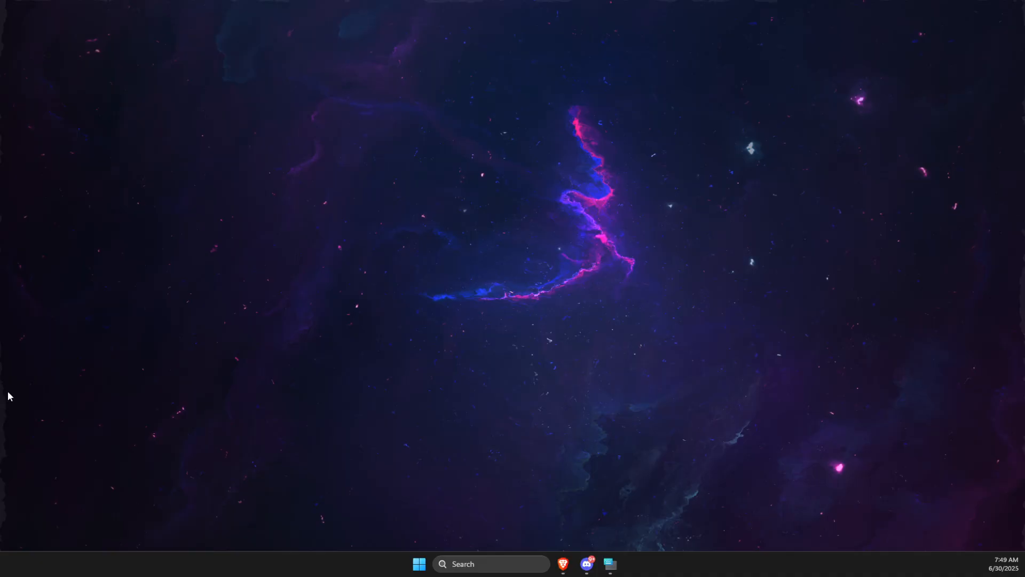
# Step: Restore Discord from the taskbar and dismiss the on-screen keyboard over the Friends page
pyautogui.click(587, 564)
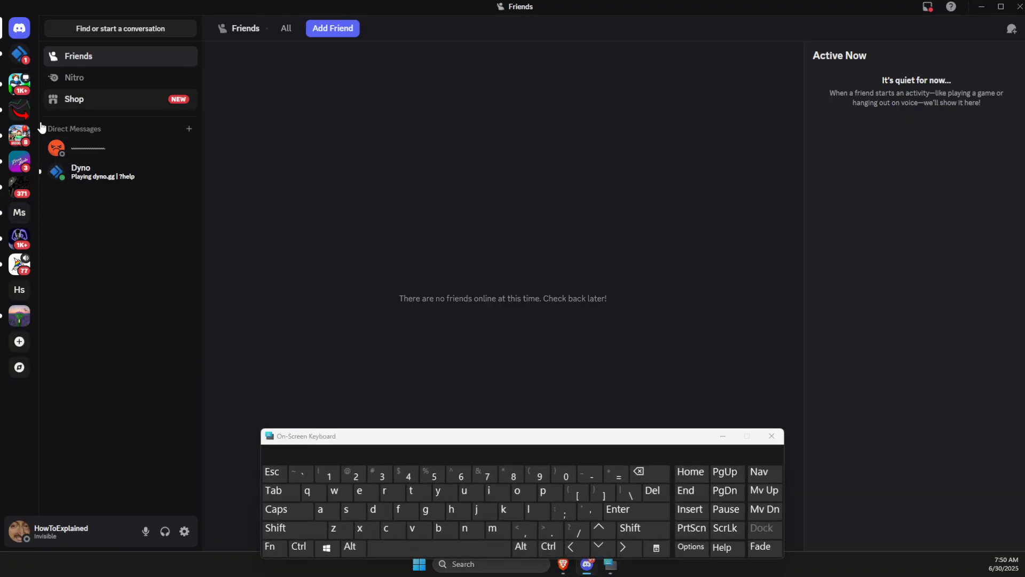
pyautogui.click(299, 547)
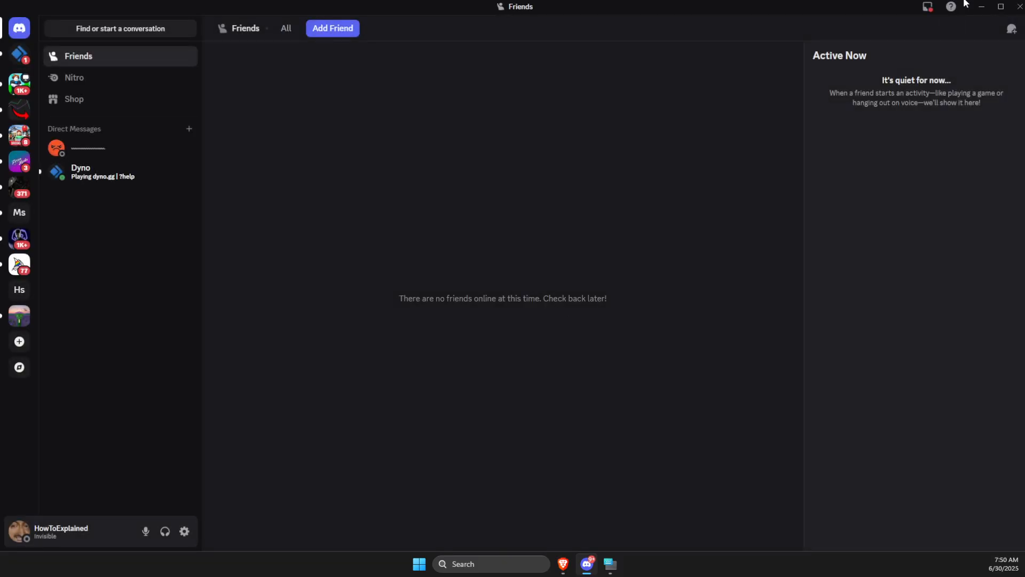
# Step: End each running Discord process found under 'dis', then close Task Manager
pyautogui.write('tas')
pyautogui.write('d')
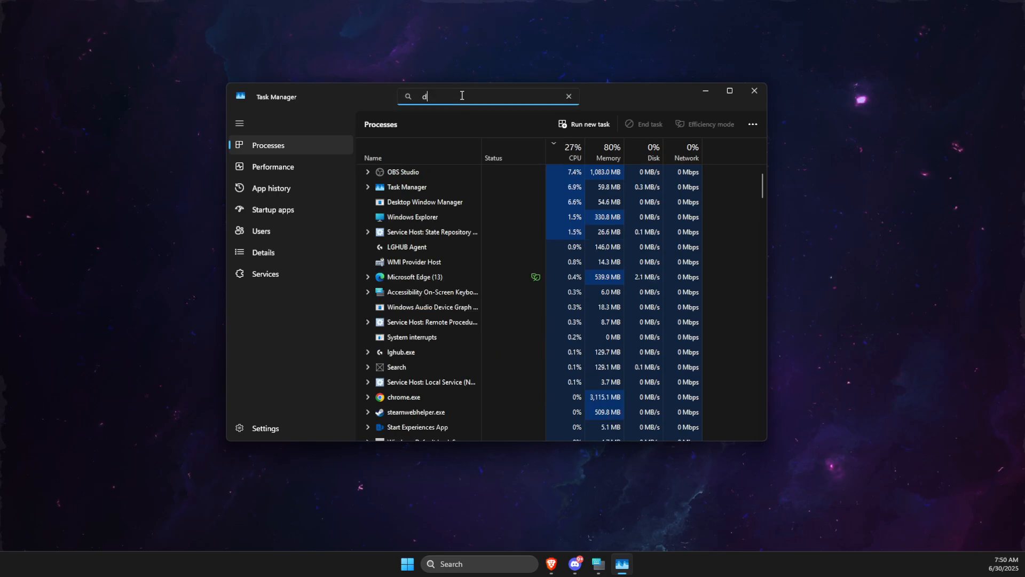
pyautogui.write('is')
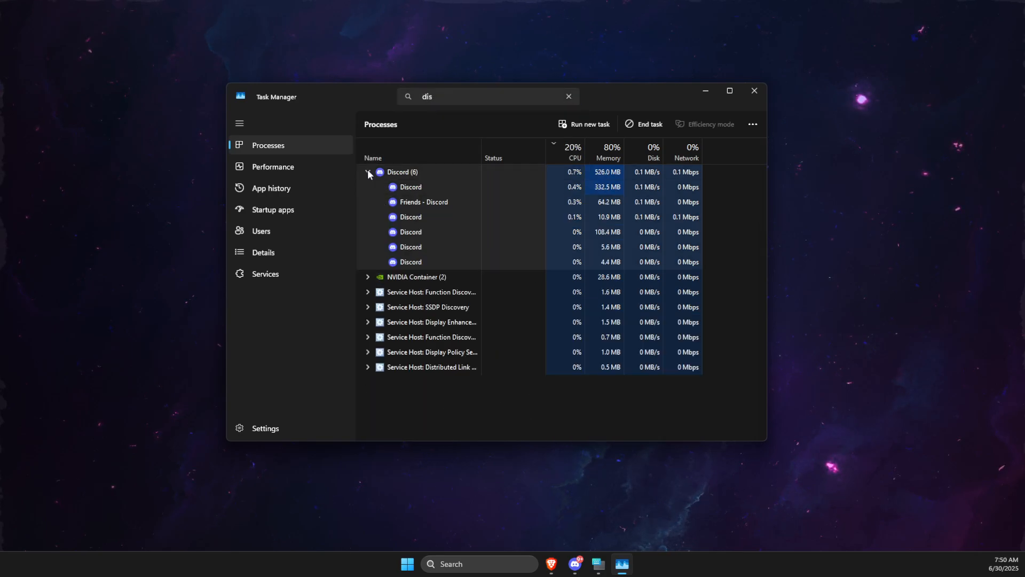
pyautogui.rightClick(410, 262)
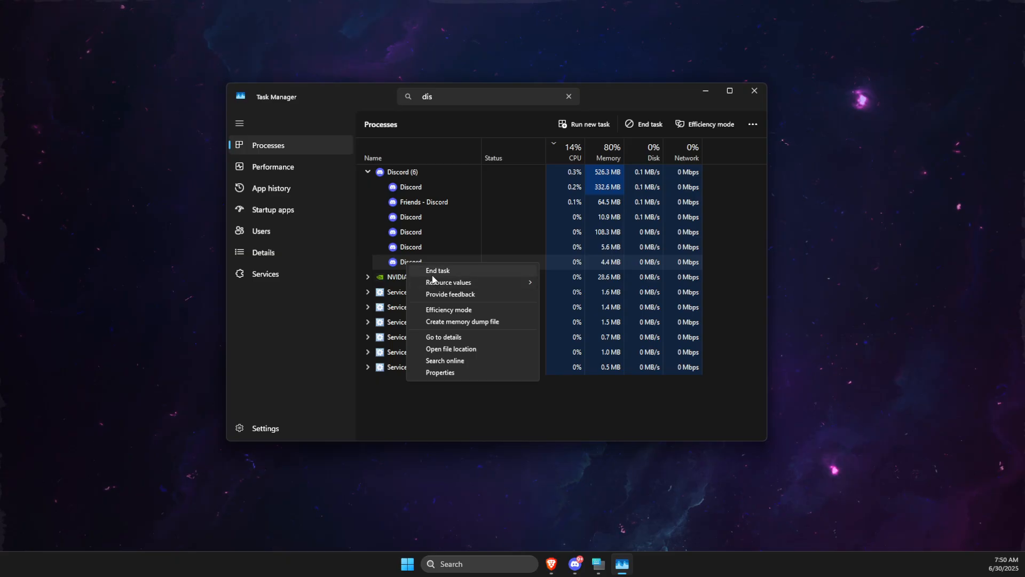
pyautogui.click(437, 270)
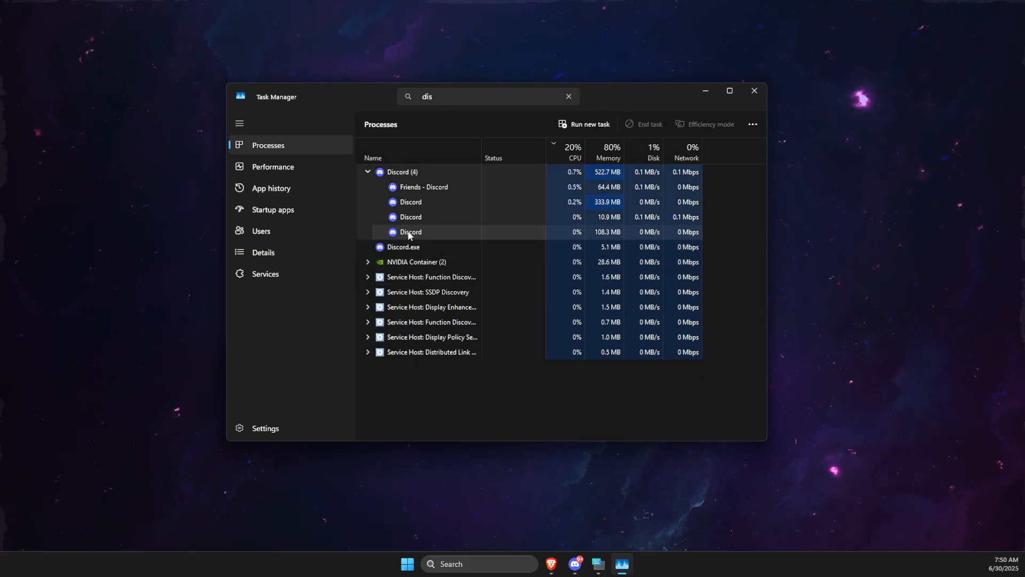
pyautogui.rightClick(410, 232)
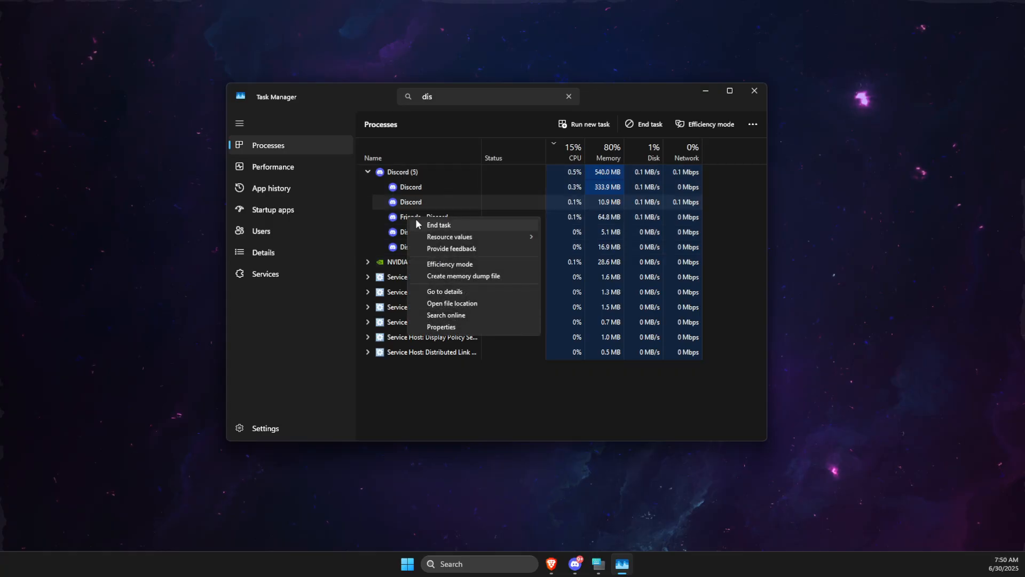
pyautogui.click(438, 224)
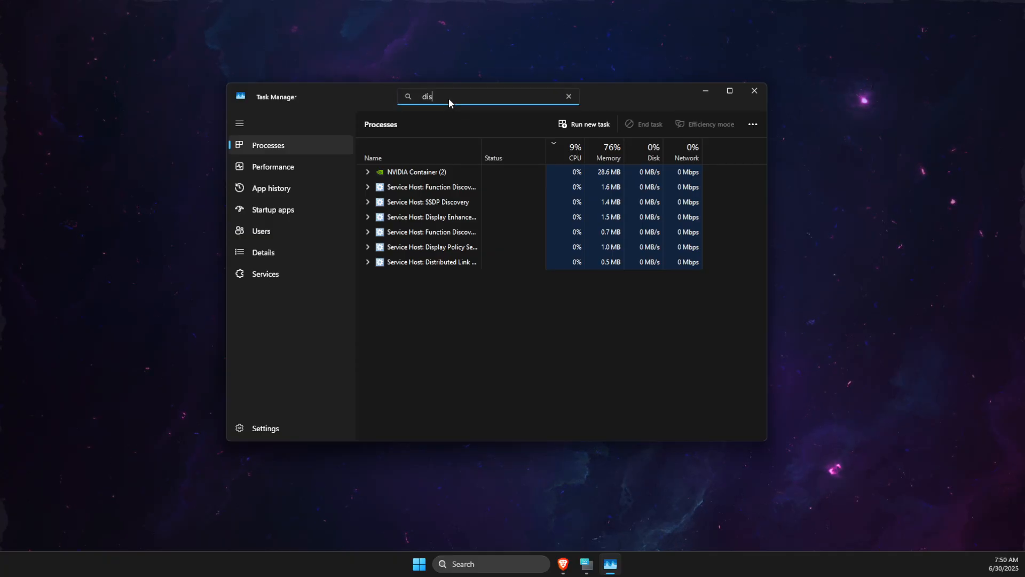
pyautogui.moveTo(568, 96)
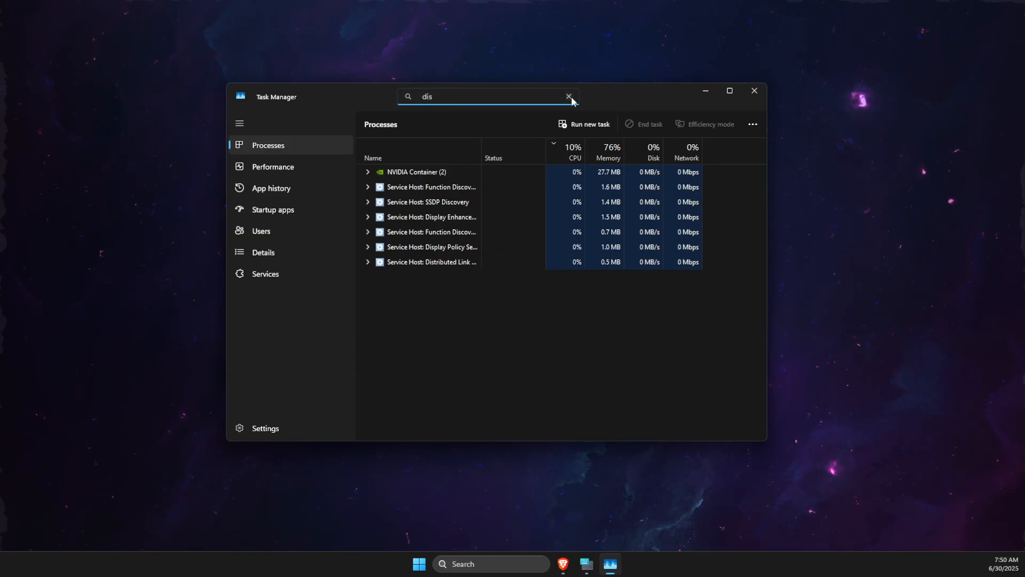
pyautogui.click(752, 90)
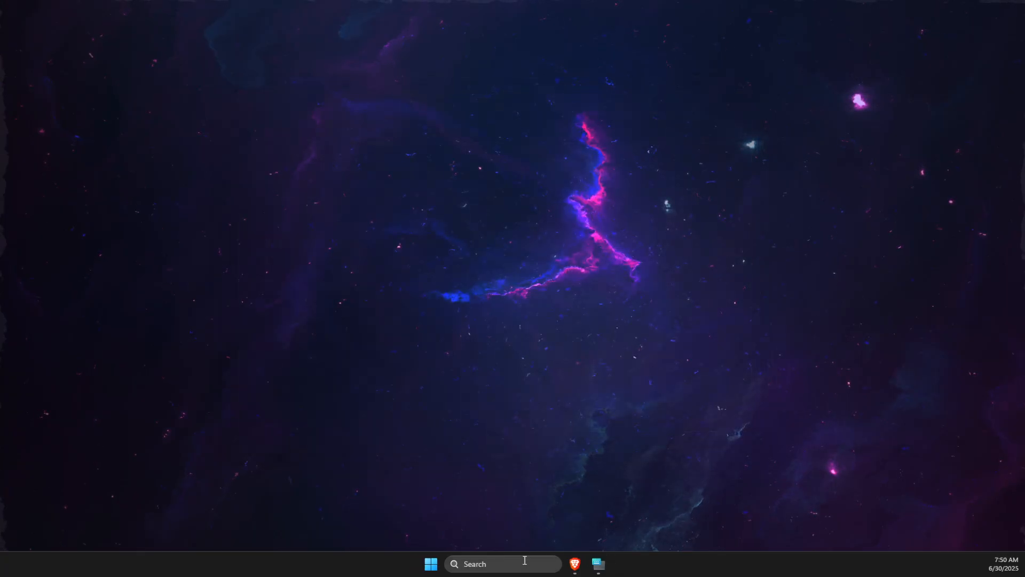
# Step: Launch Run from search and open the %temp% folder in File Explorer
pyautogui.write('Riot Client')
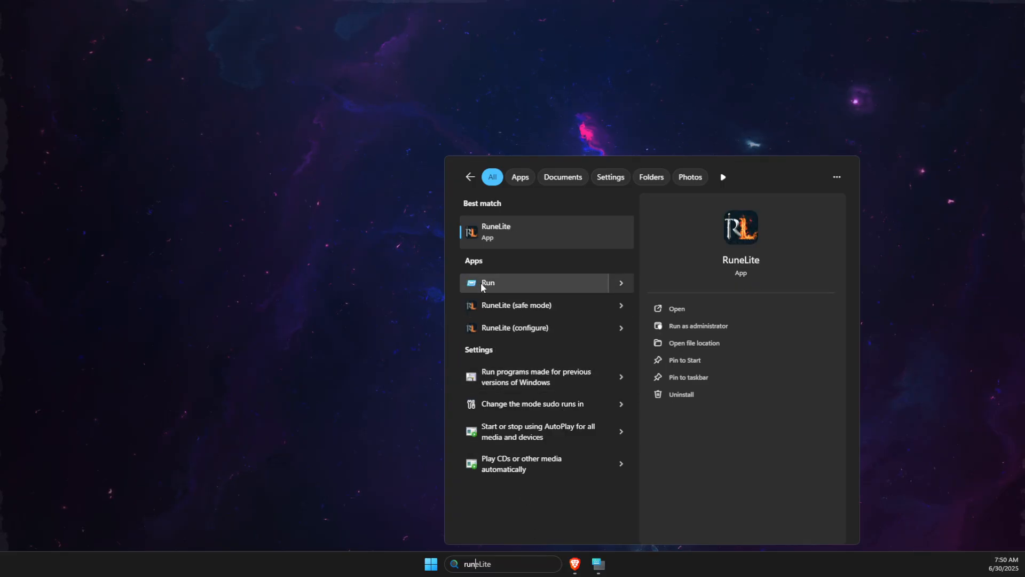
pyautogui.press('Escape')
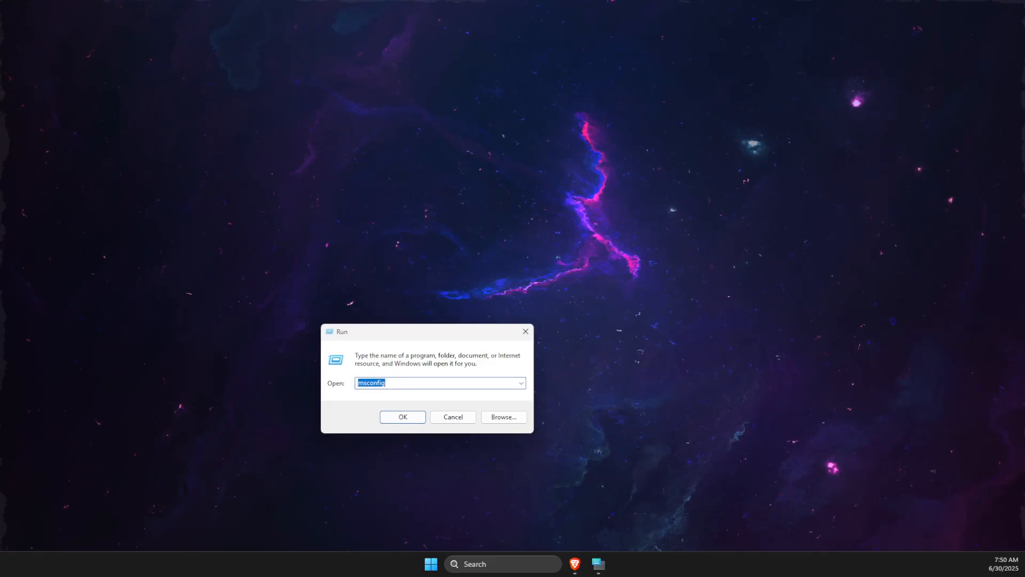
pyautogui.write('%temp%')
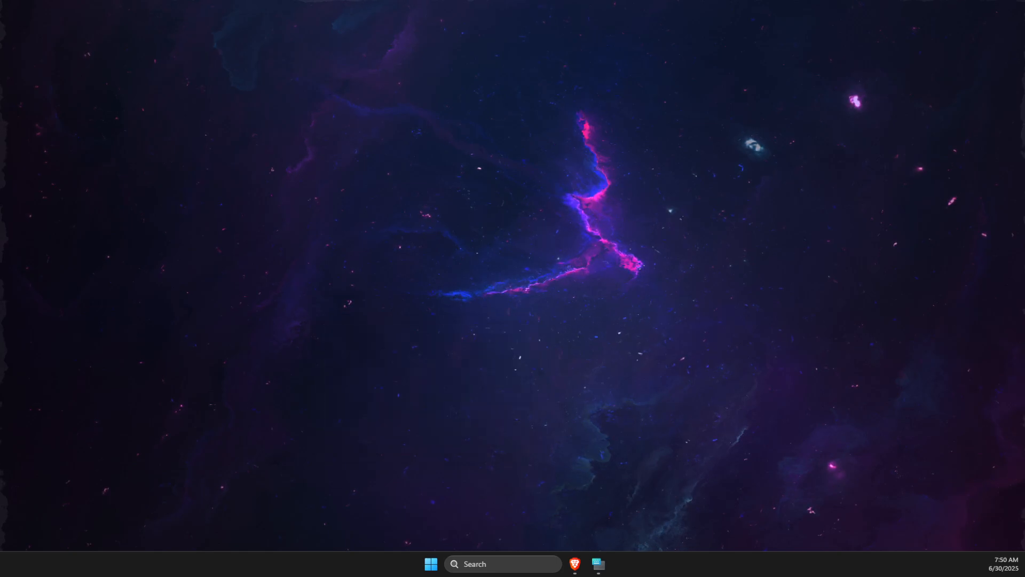
pyautogui.click(598, 564)
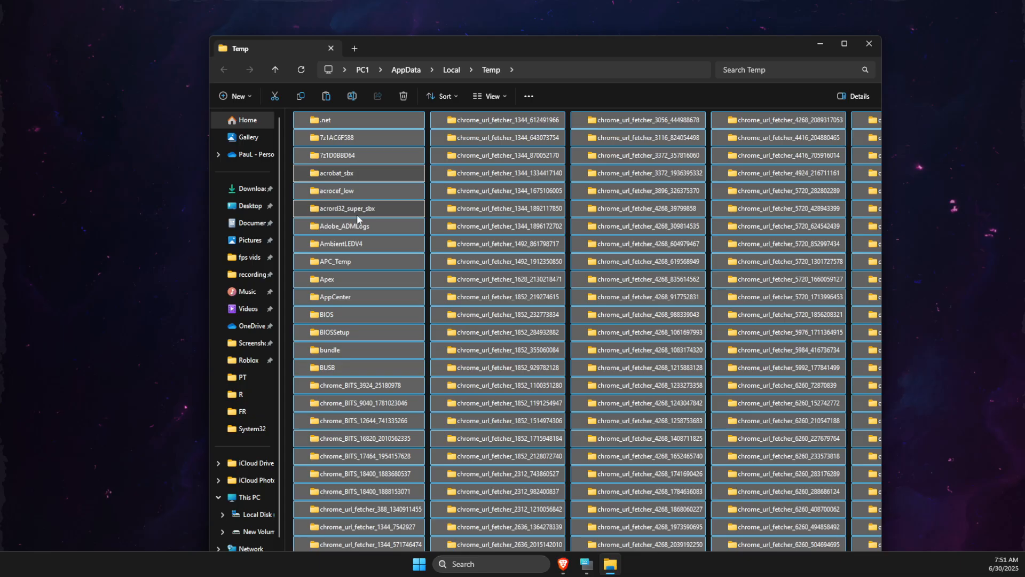
# Step: Delete all Temp folder contents, skipping every item needing administrator permission
pyautogui.click(402, 95)
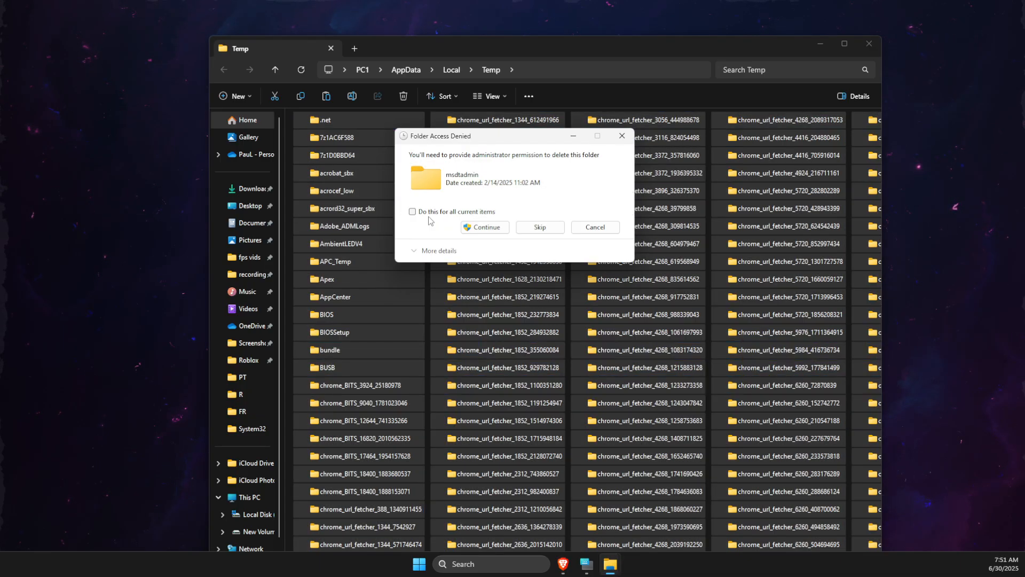
pyautogui.click(484, 226)
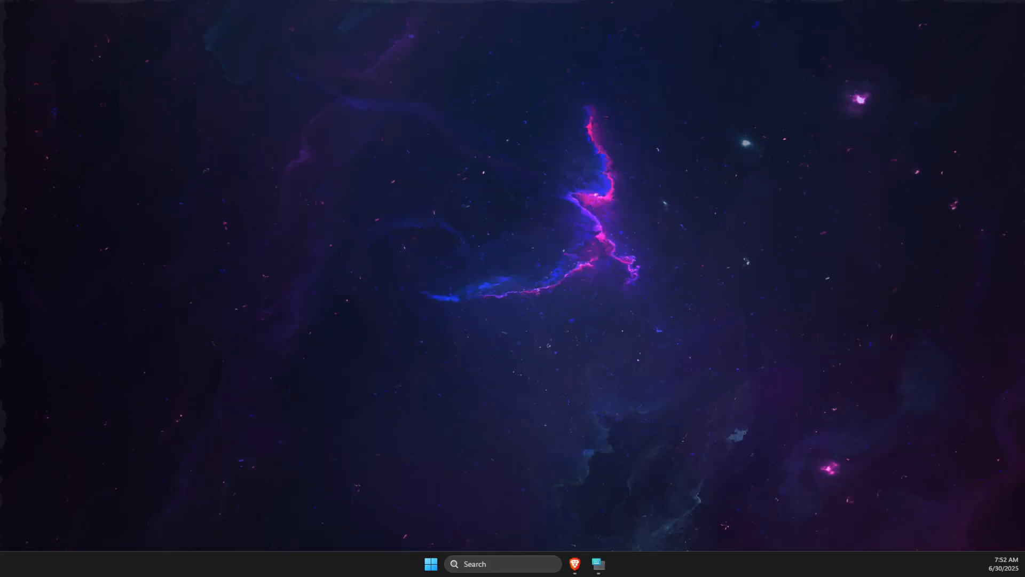
# Step: Launch Run from search and open the %appdata% Roaming folder
pyautogui.click(502, 563)
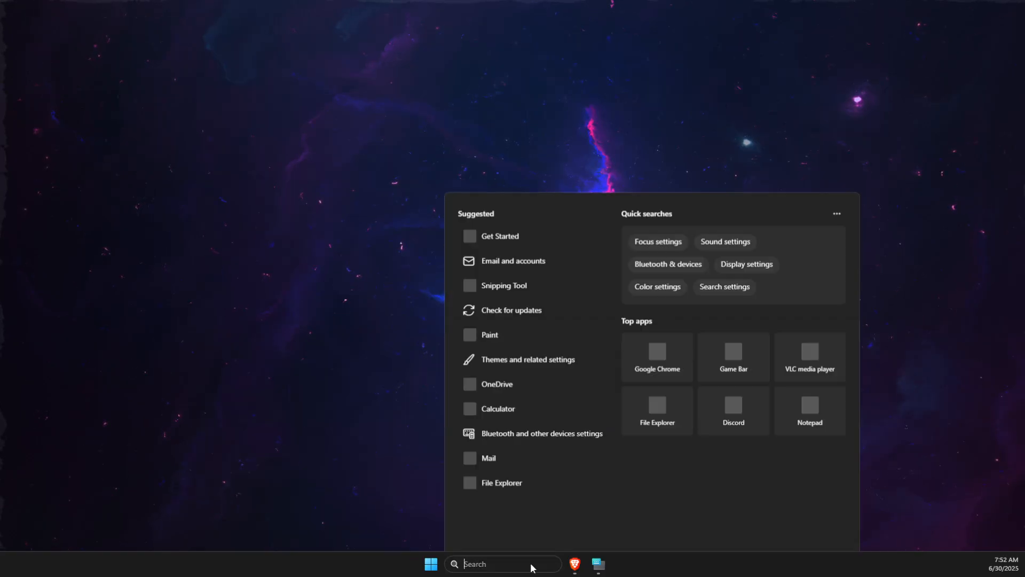
pyautogui.write('run')
pyautogui.write('%te')
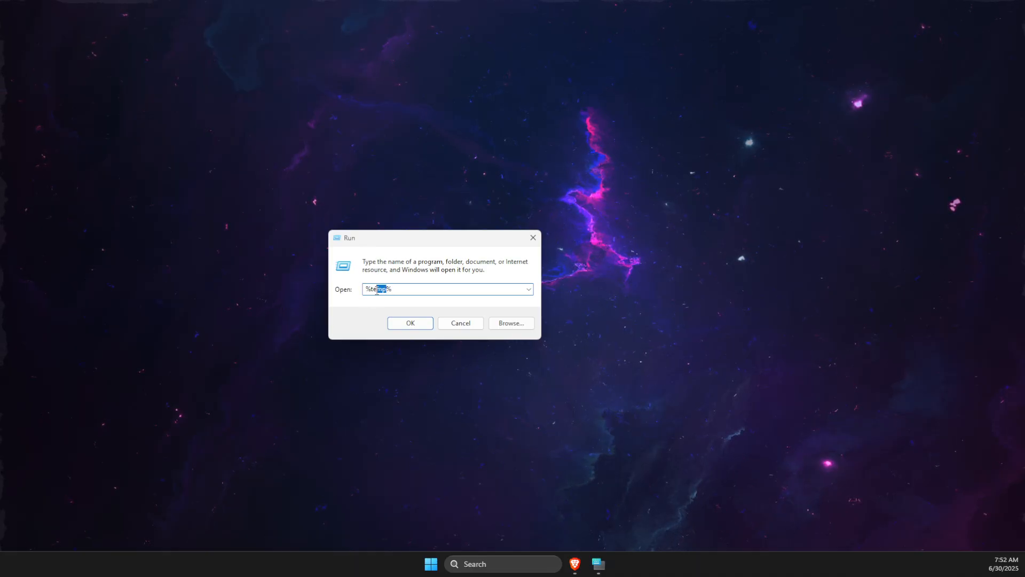
pyautogui.write('%appdata%')
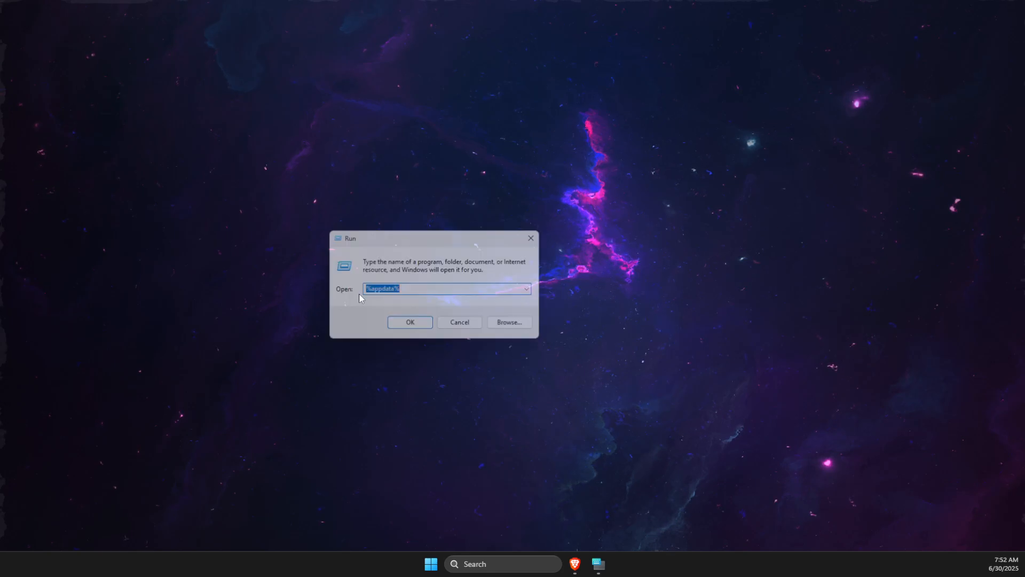
pyautogui.click(410, 321)
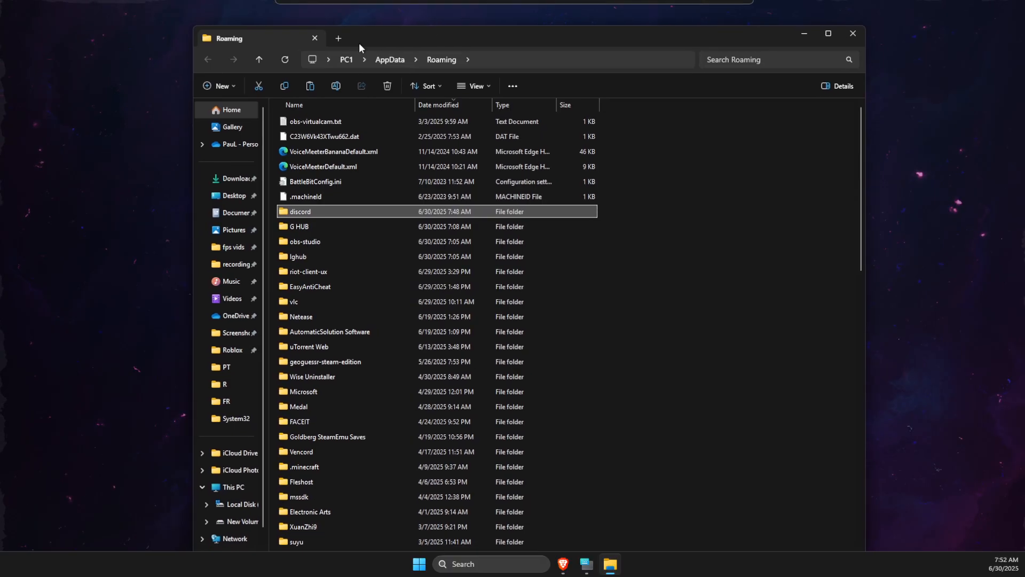
# Step: Locate the discord folder in Roaming, then go up to AppData and into Local
pyautogui.scroll(-3)
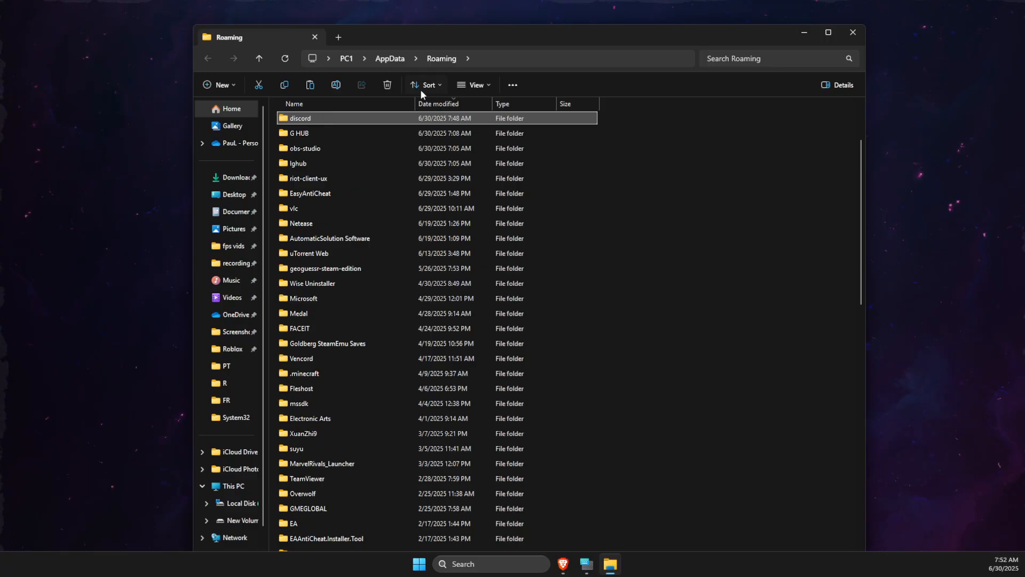
pyautogui.click(389, 58)
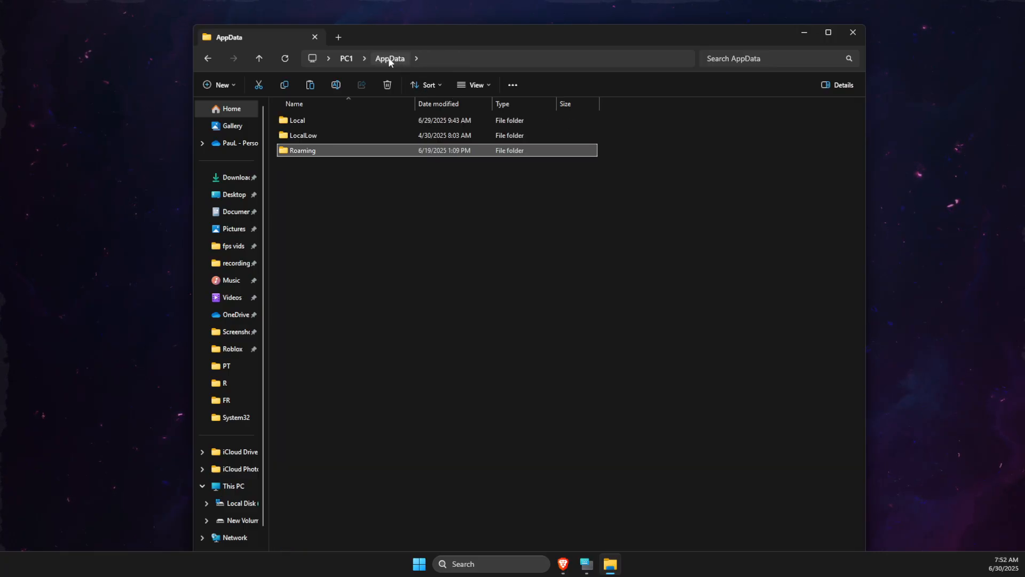
pyautogui.doubleClick(297, 120)
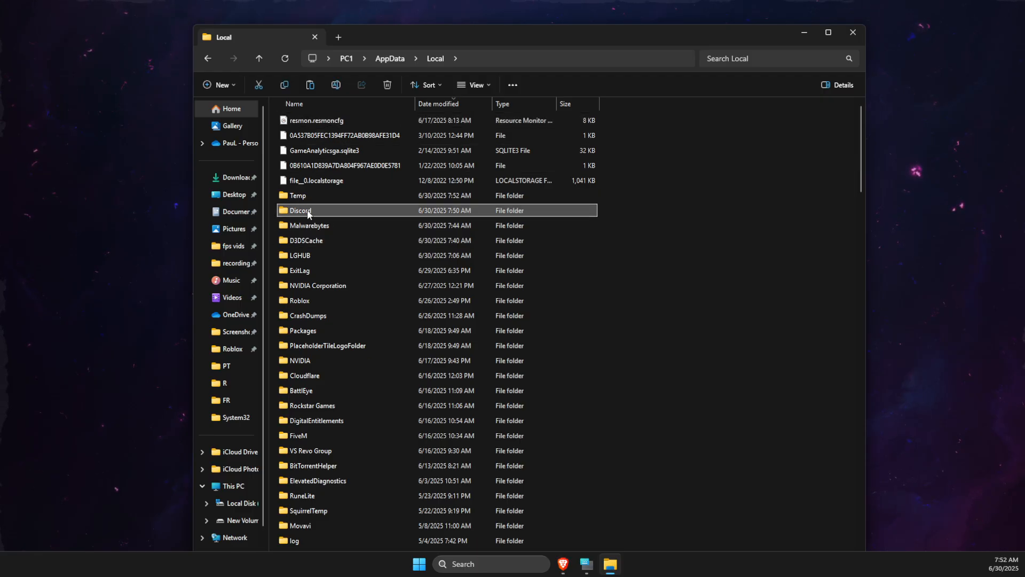
pyautogui.moveTo(302, 210)
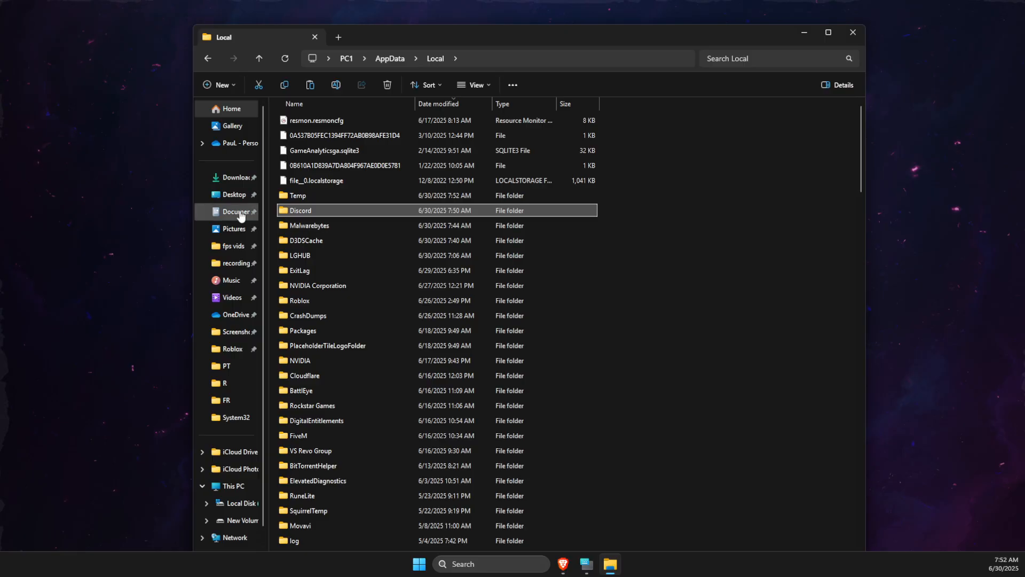
pyautogui.moveTo(854, 33)
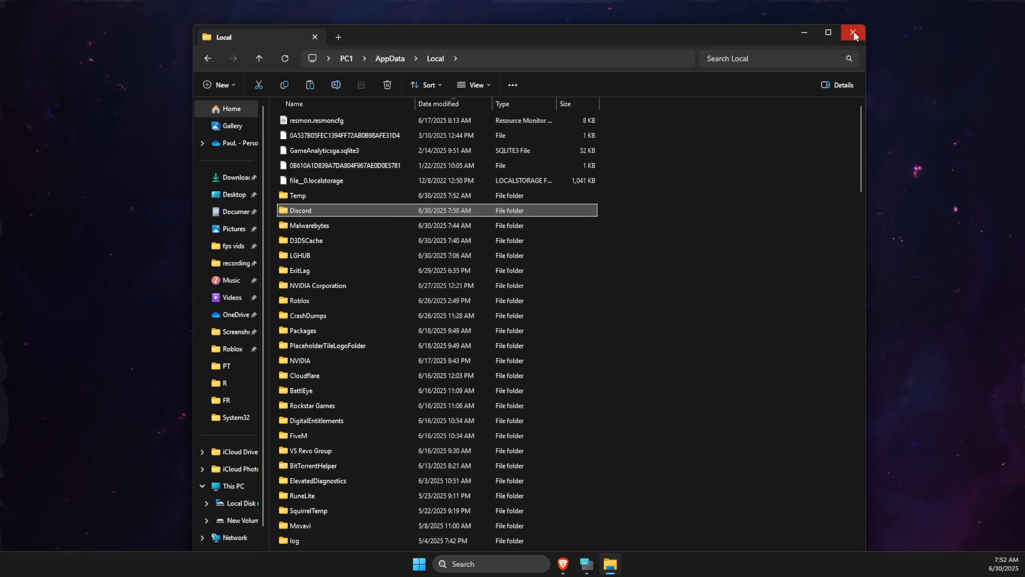
# Step: Close File Explorer and switch to the browser showing discord.com
pyautogui.click(854, 33)
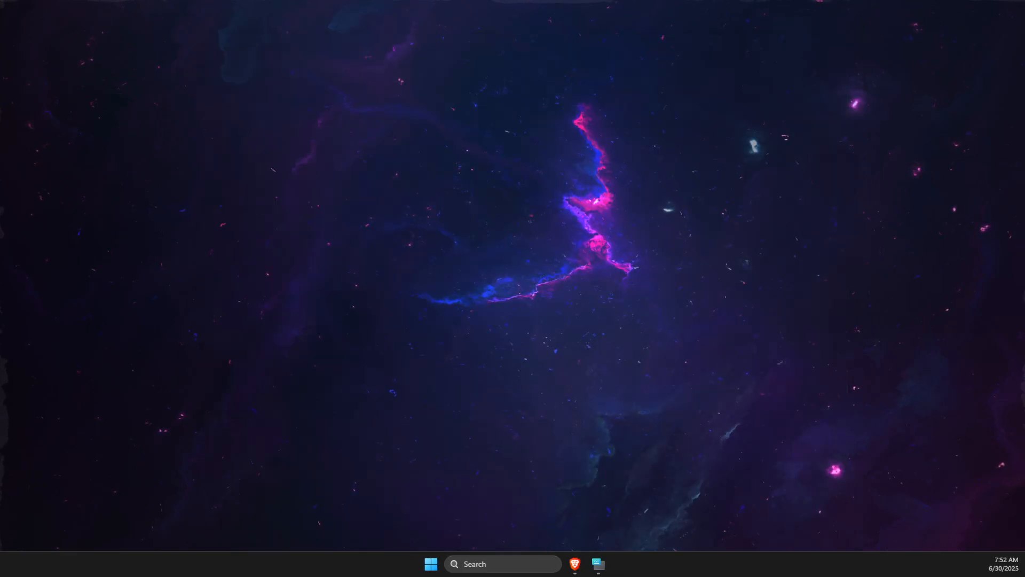
pyautogui.click(574, 563)
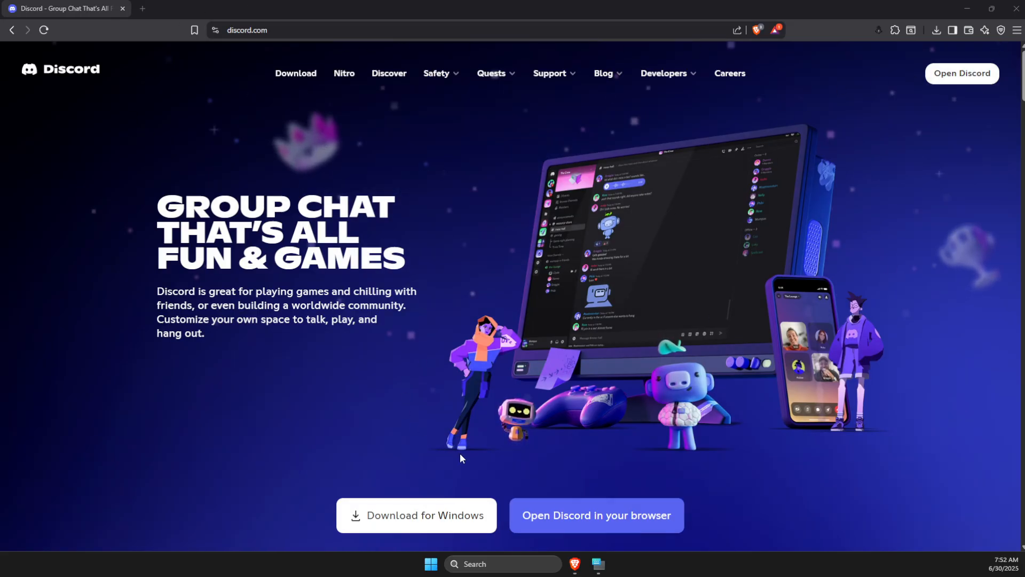
pyautogui.moveTo(172, 383)
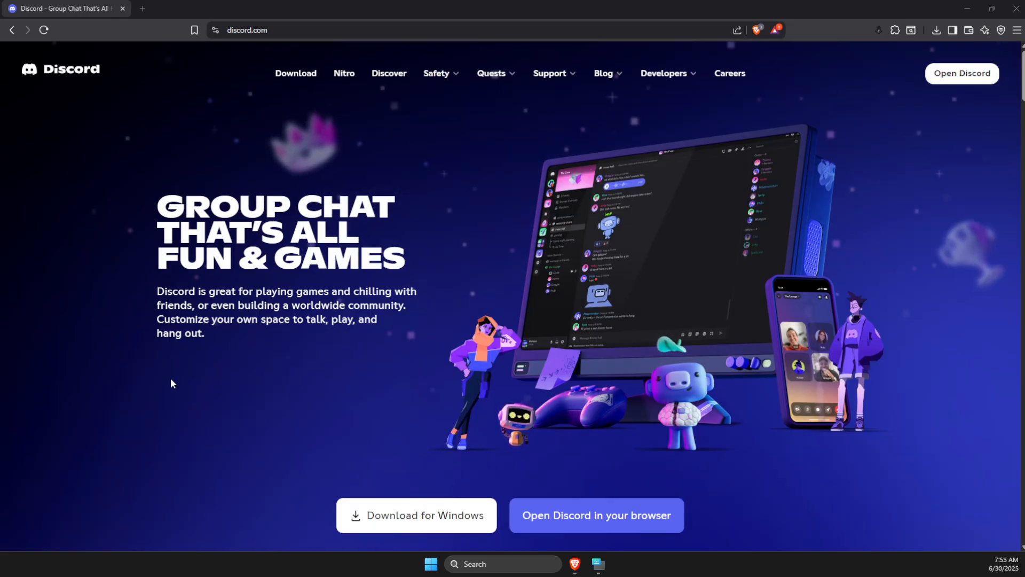